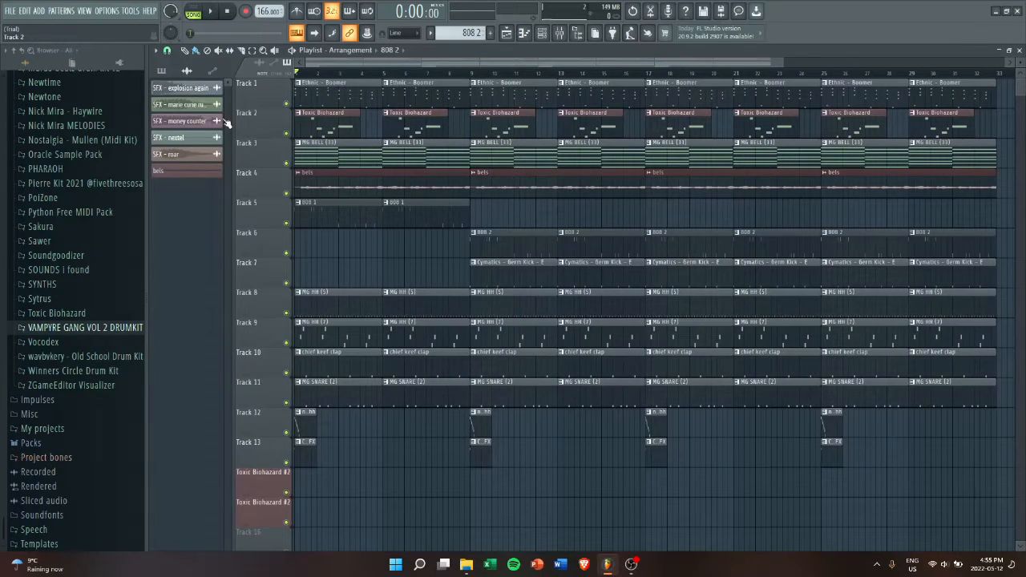
Step: Bring up the mixer and select the Toxic Biohazard insert track with its empty slots
{"action": "scroll", "scroll_direction": "down", "scroll_amount": 3}
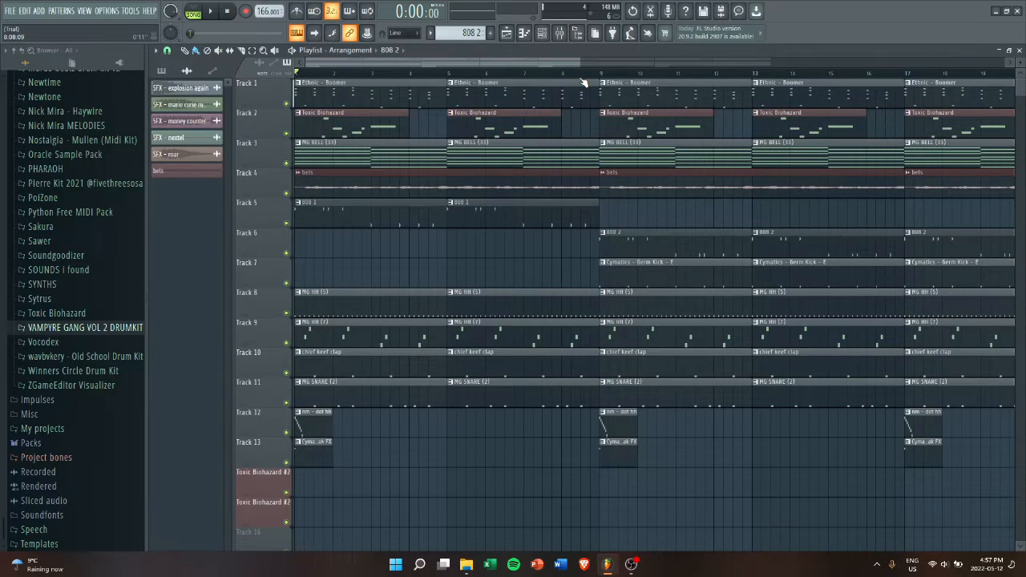
{"action": "left_click", "coordinate": [211, 10]}
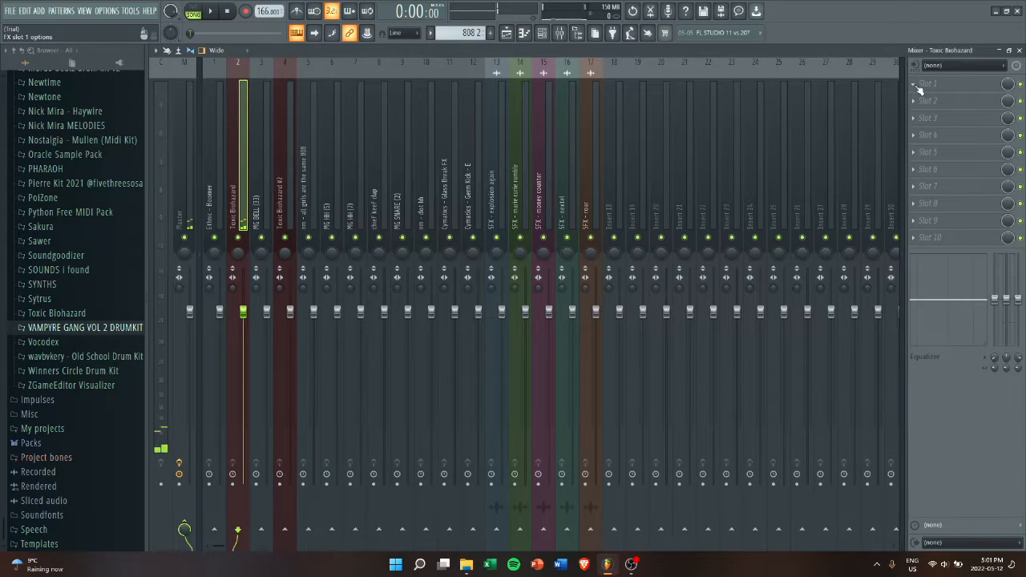
Step: Load Fruity Reverb 2 into Toxic Biohazard's slot 1, tweak it, and pick the next slot's effect
{"action": "left_click", "coordinate": [928, 83]}
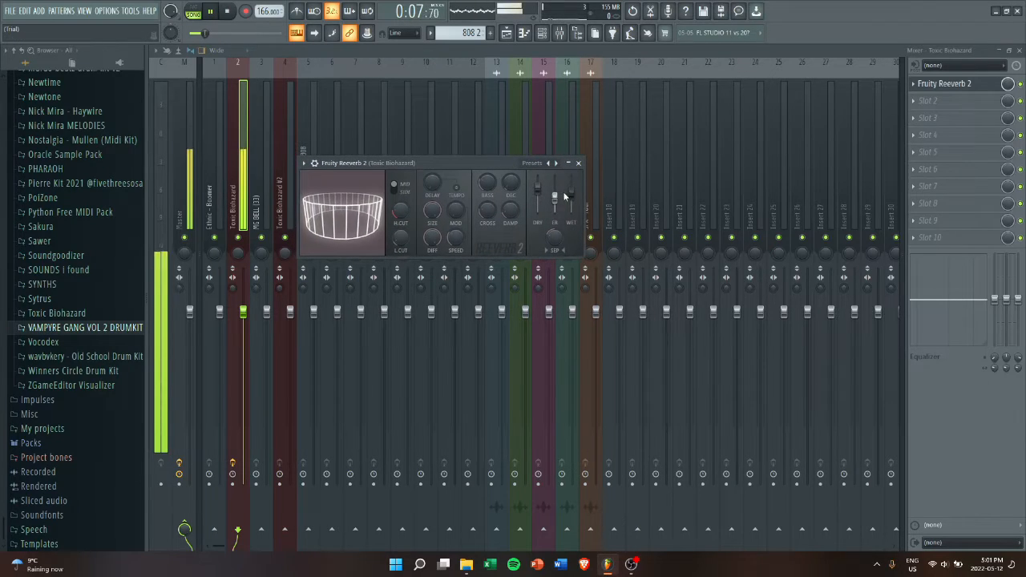
{"action": "left_click_drag", "start_coordinate": [537, 192], "coordinate": [537, 180]}
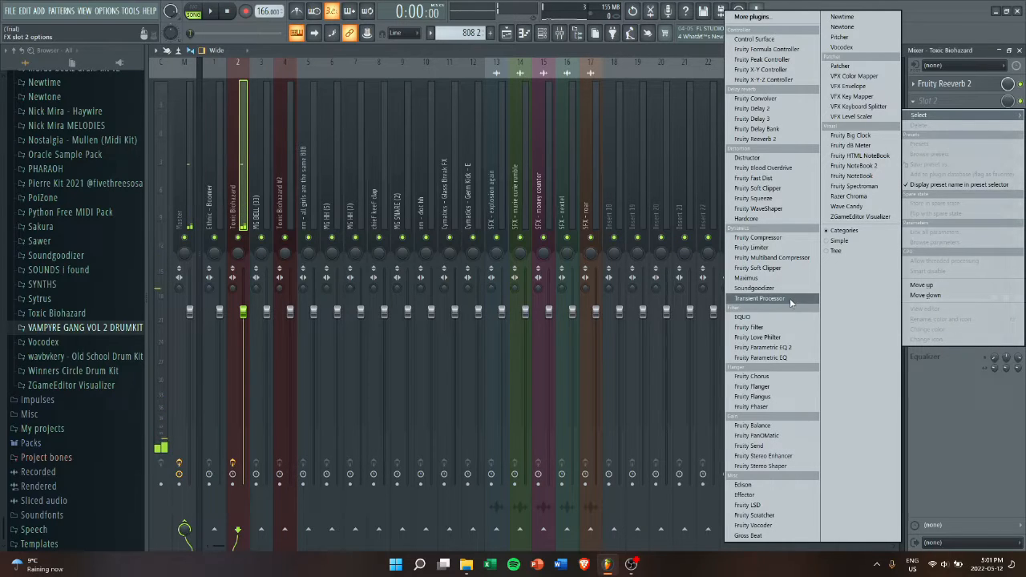
{"action": "left_click", "coordinate": [751, 375]}
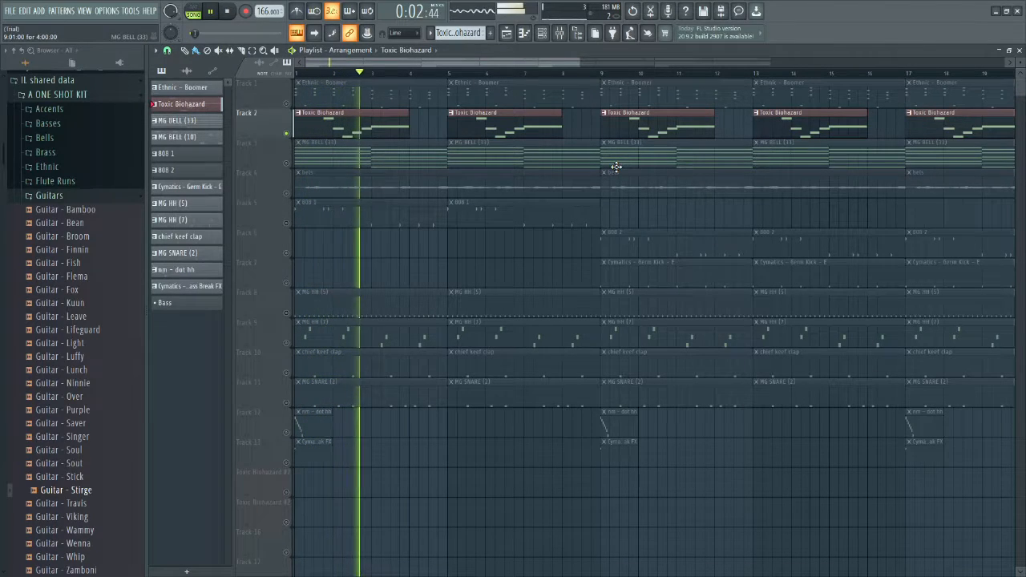
Step: Review Toxic Biohazard's six-effect chain in the mixer and move to the empty Insert 20 track
{"action": "left_click", "coordinate": [226, 12]}
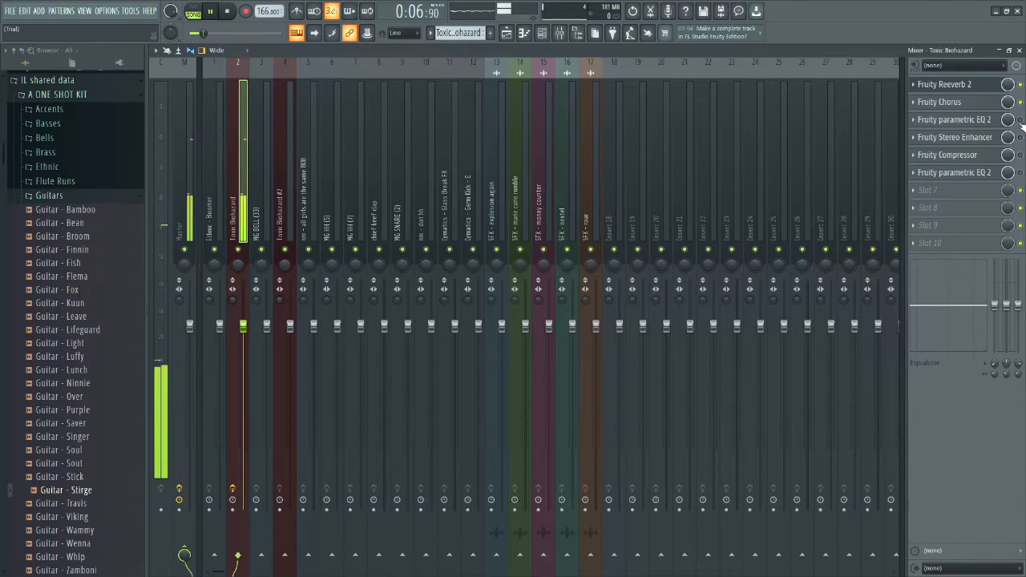
{"action": "left_click", "coordinate": [955, 119]}
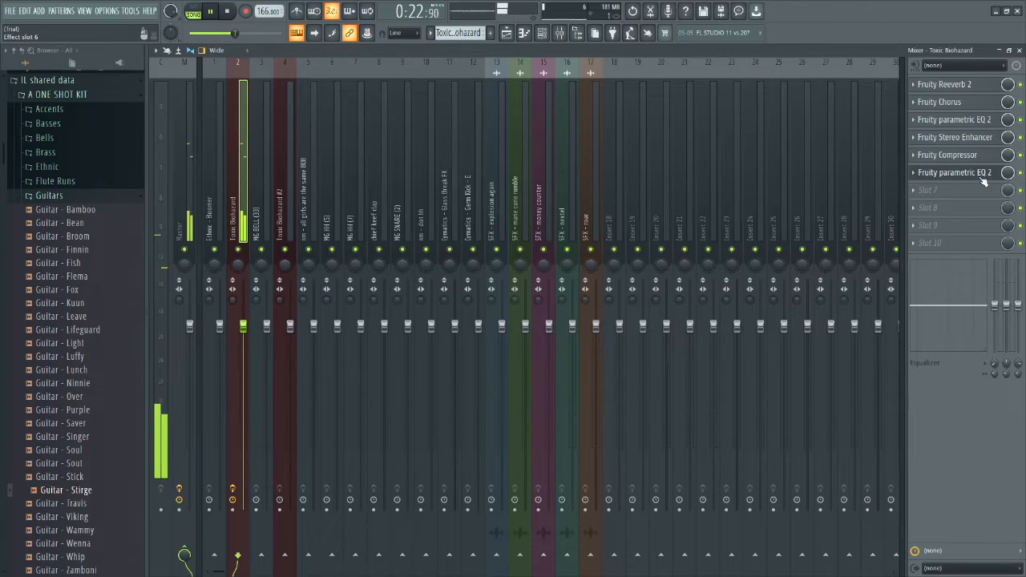
{"action": "left_click", "coordinate": [955, 173]}
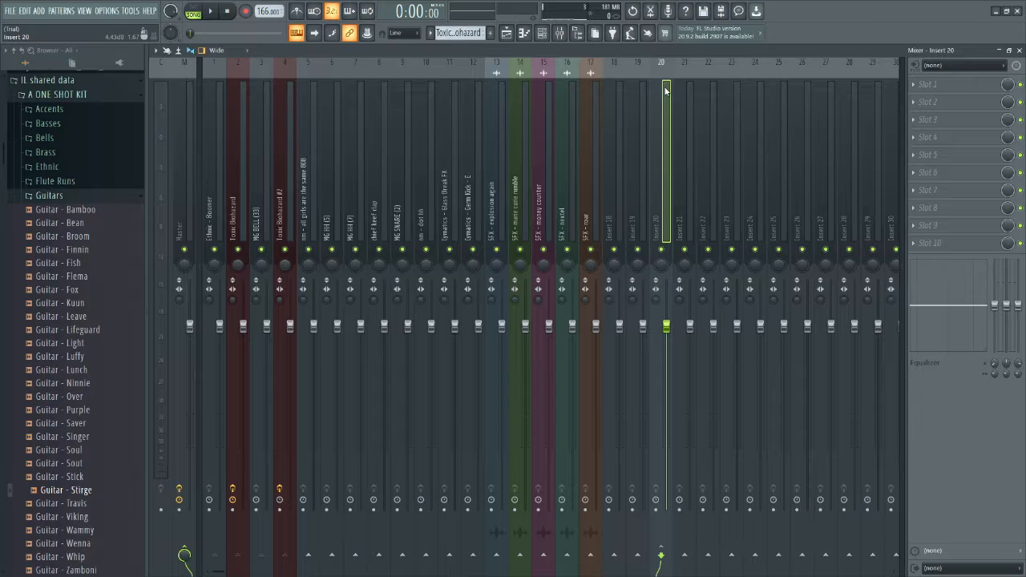
Step: Lower Insert 20's fader volume and return to the playlist arrangement
{"action": "right_click", "coordinate": [661, 67]}
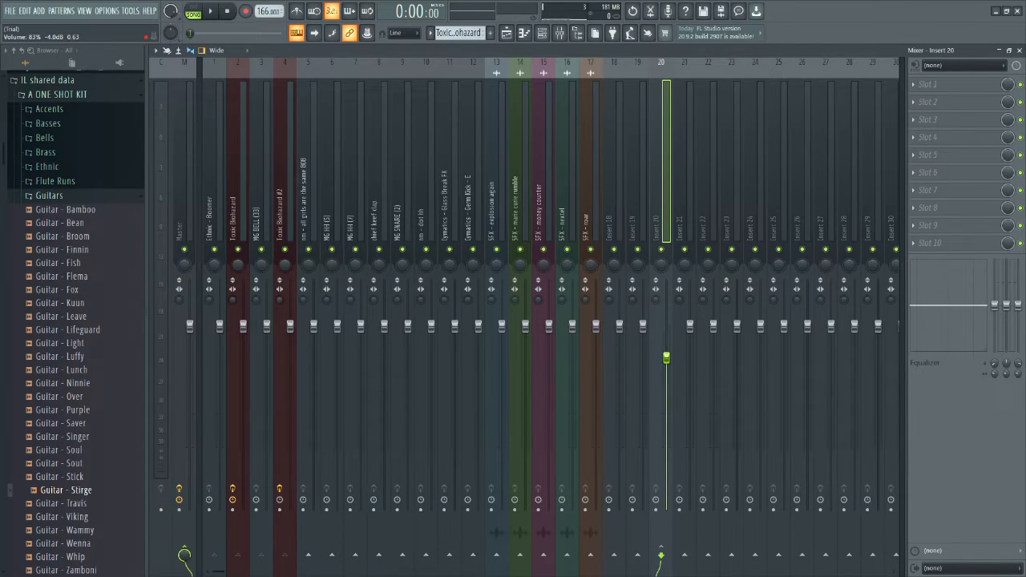
{"action": "left_click", "coordinate": [210, 10]}
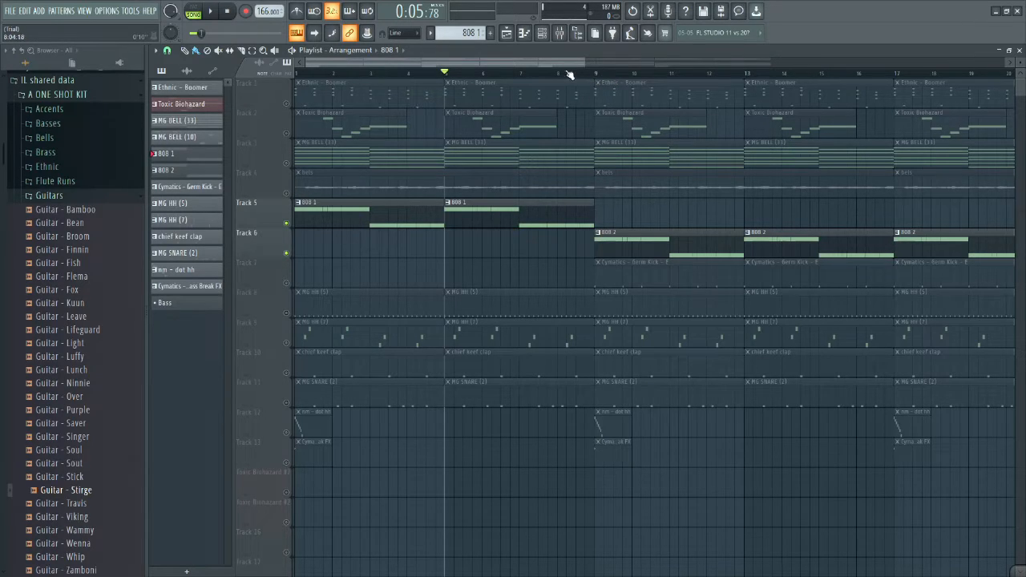
Step: Add Fruity parametric EQ 2 to the insert and pull its high cutoff lower to darken the sound
{"action": "left_click", "coordinate": [210, 11]}
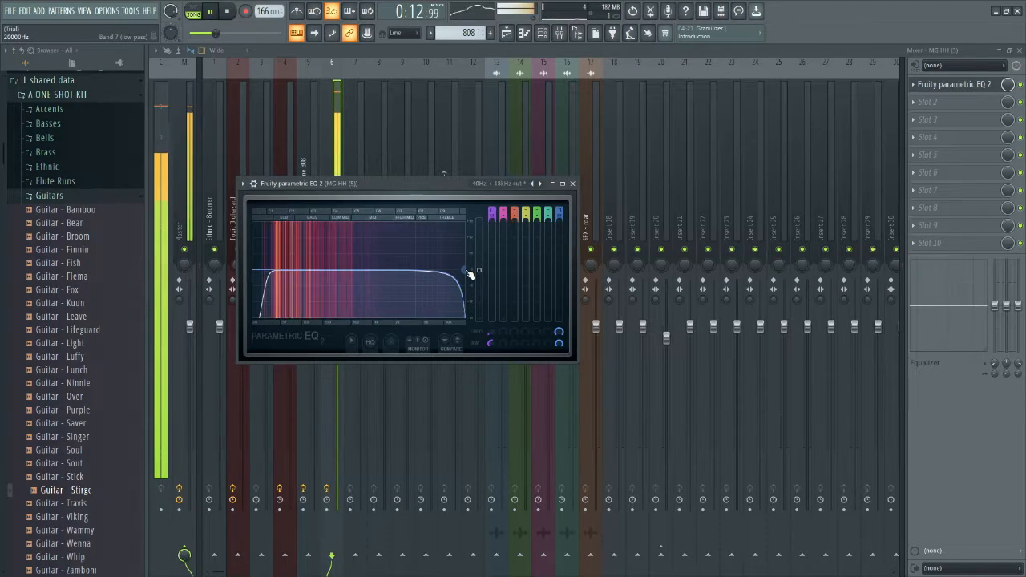
{"action": "left_click_drag", "start_coordinate": [478, 269], "coordinate": [427, 270]}
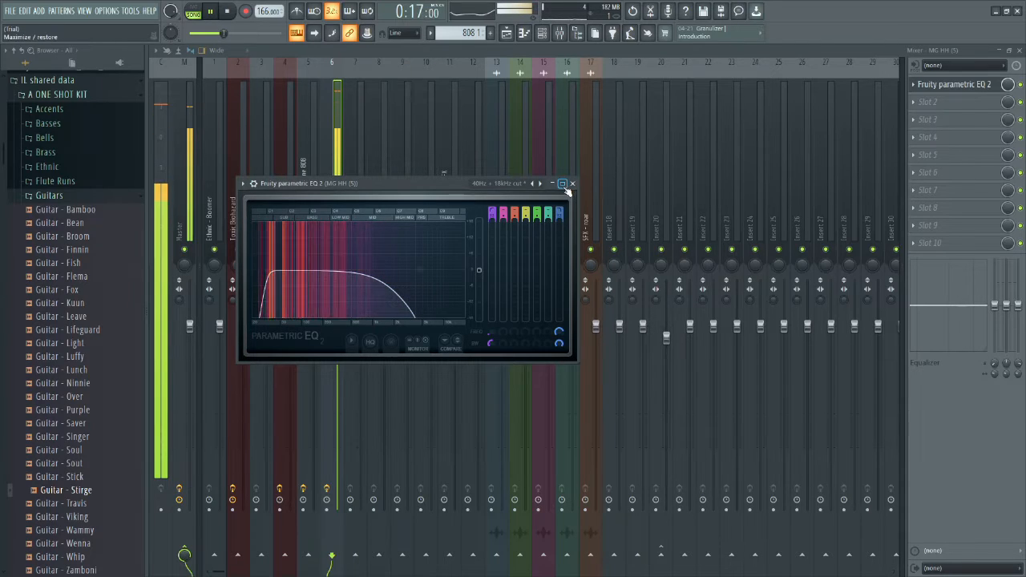
{"action": "left_click", "coordinate": [573, 183]}
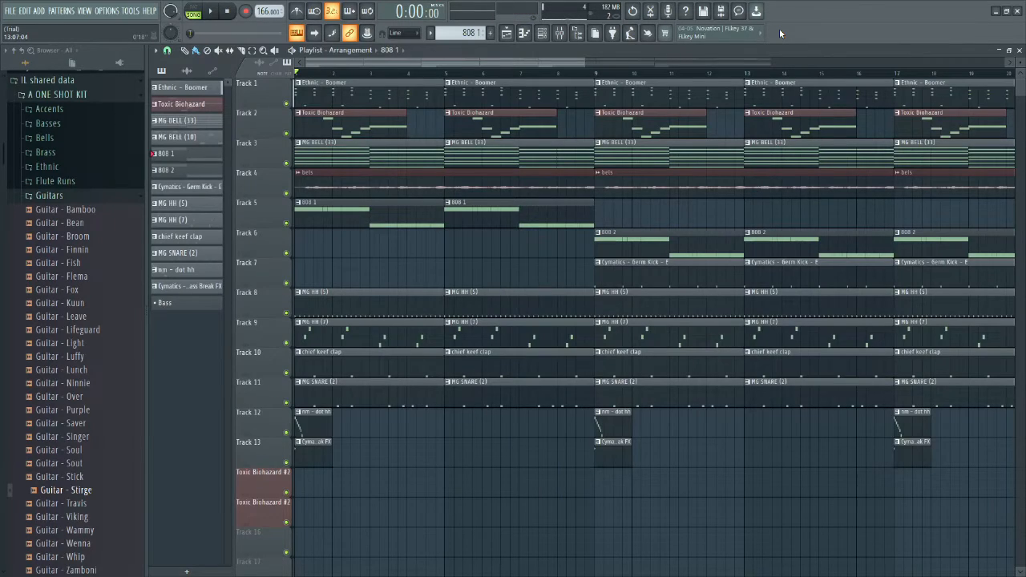
Step: Show the mixer with all the beat's insert tracks laid out
{"action": "left_click", "coordinate": [210, 11]}
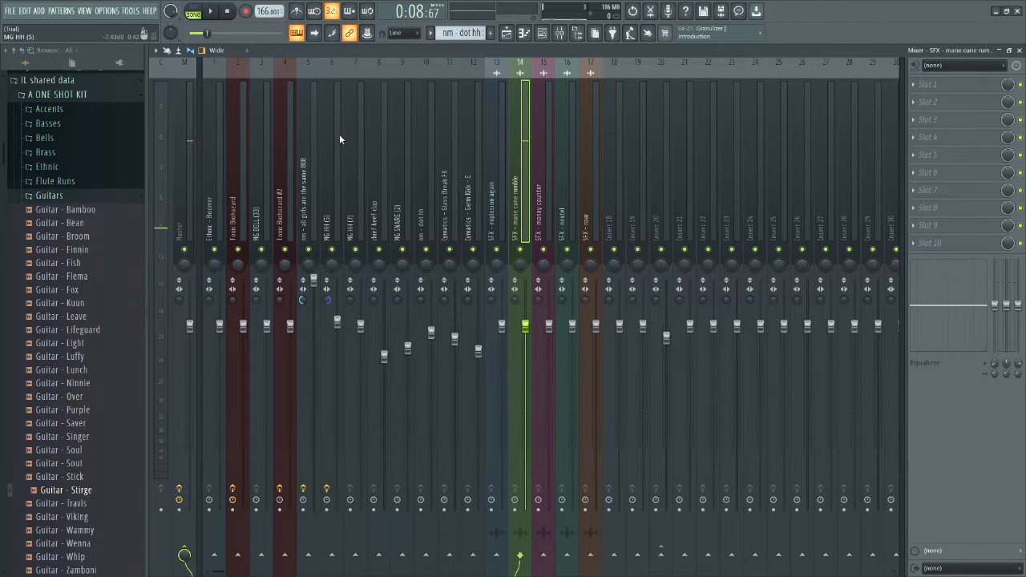
{"action": "mouse_move", "coordinate": [332, 542]}
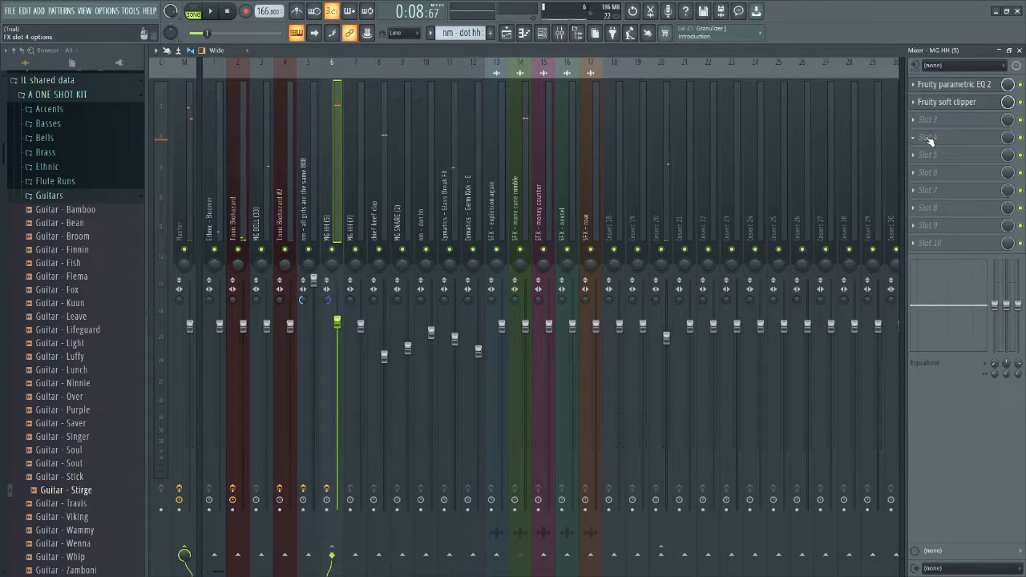
Step: Add Fruity Limiter to track 6's next empty slot after the EQ and soft clipper
{"action": "left_click", "coordinate": [930, 137]}
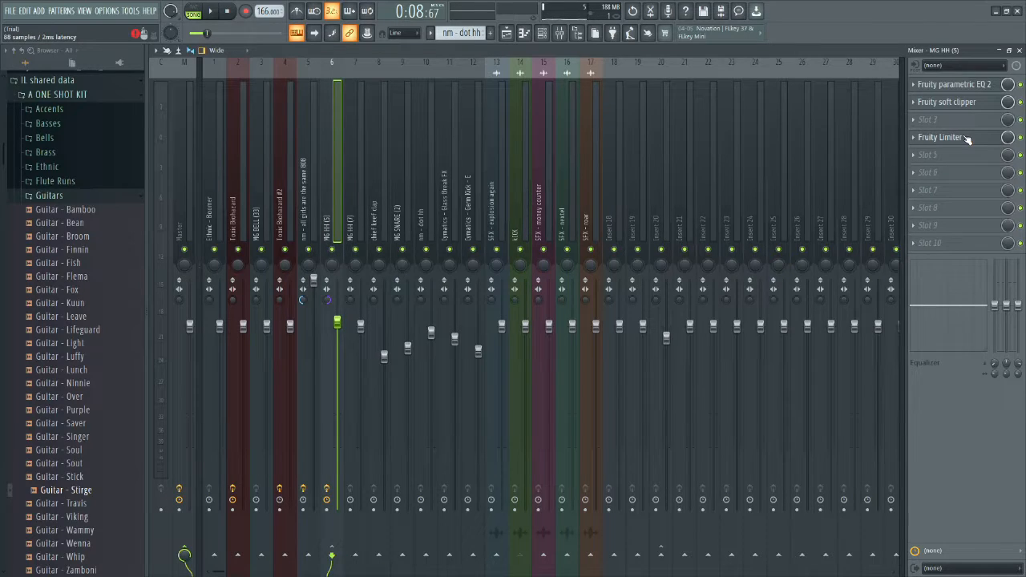
Step: Switch the 808's Fruity Limiter to COMP mode, lower its threshold, and audition the ducking
{"action": "left_click", "coordinate": [940, 136]}
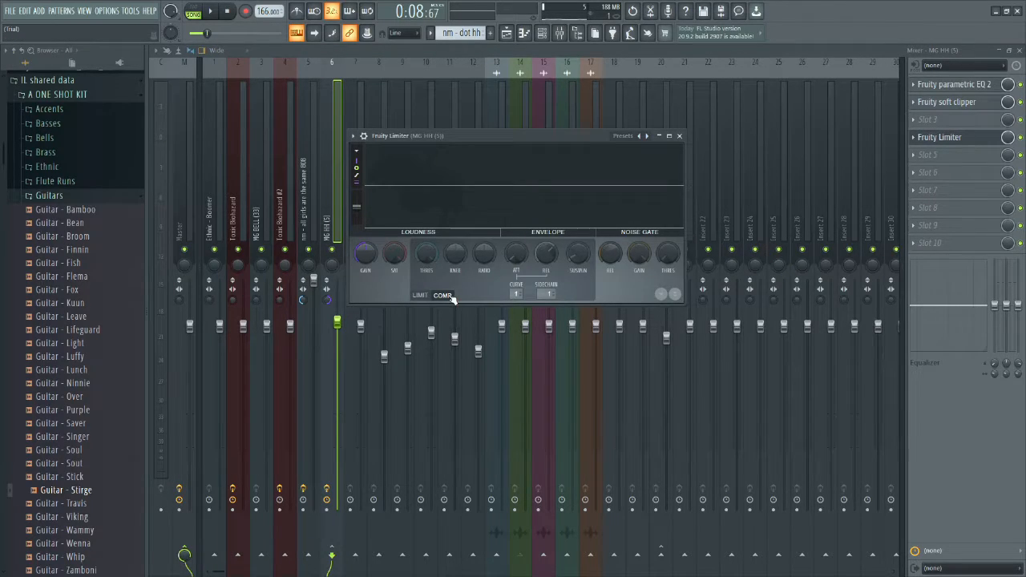
{"action": "left_click", "coordinate": [548, 295]}
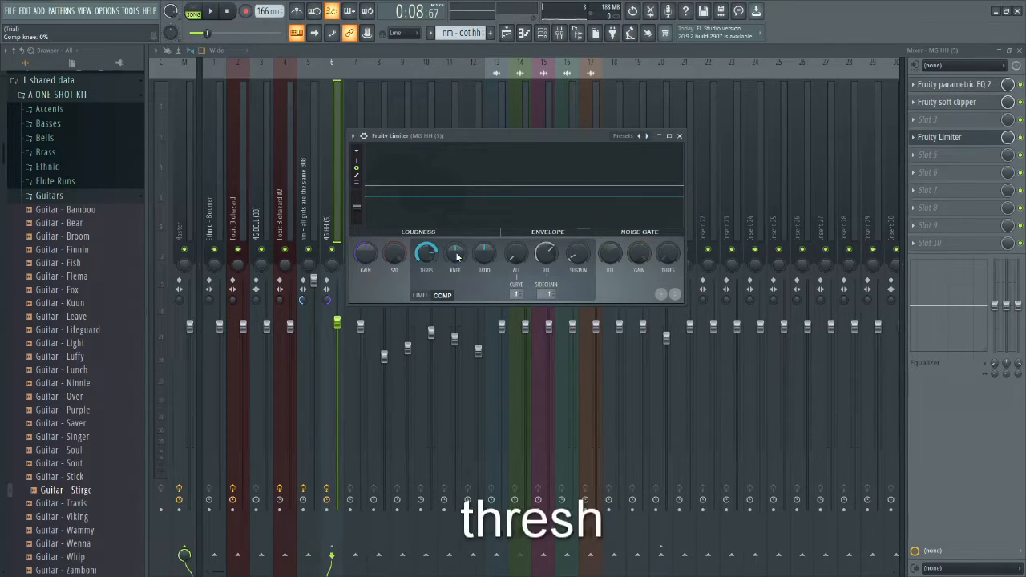
{"action": "left_click_drag", "start_coordinate": [455, 253], "coordinate": [456, 241]}
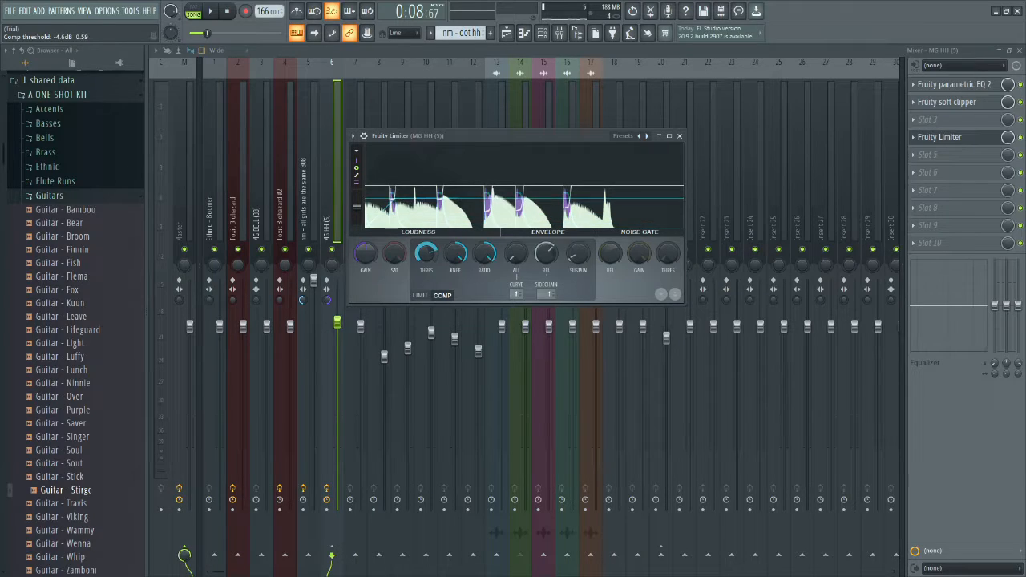
{"action": "left_click_drag", "start_coordinate": [427, 255], "coordinate": [430, 250]}
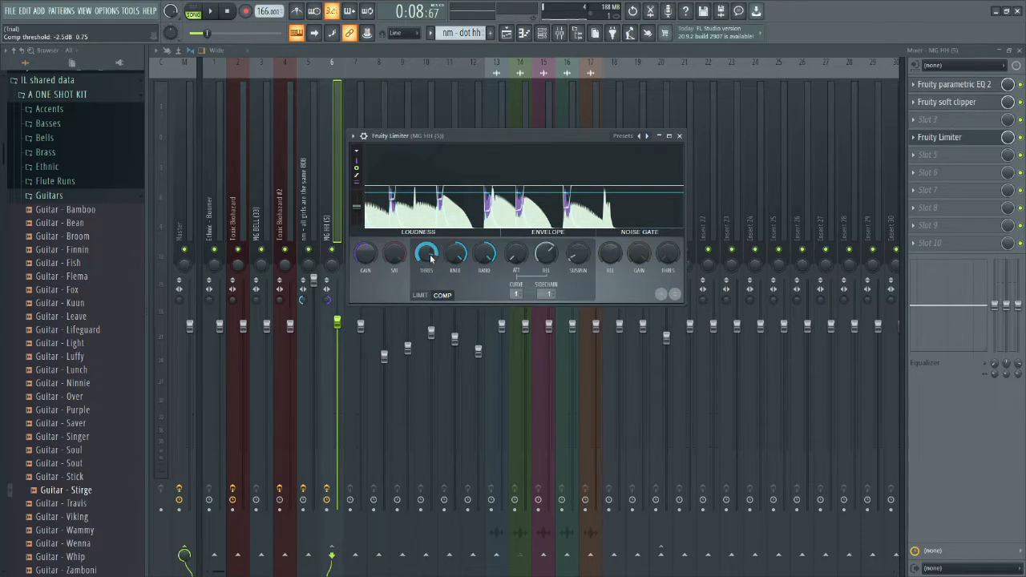
{"action": "left_click_drag", "start_coordinate": [427, 253], "coordinate": [427, 243]}
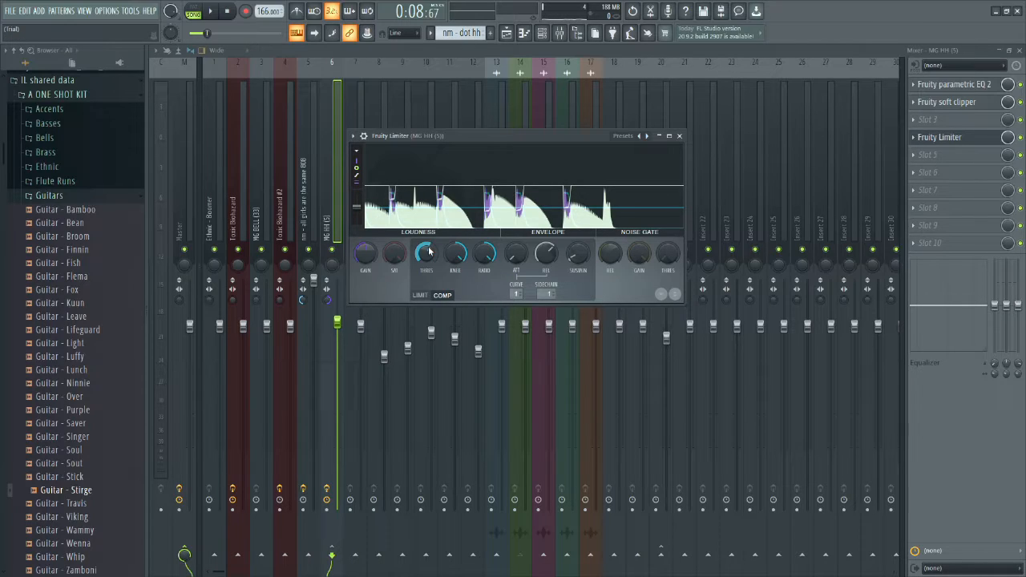
{"action": "left_click", "coordinate": [210, 9]}
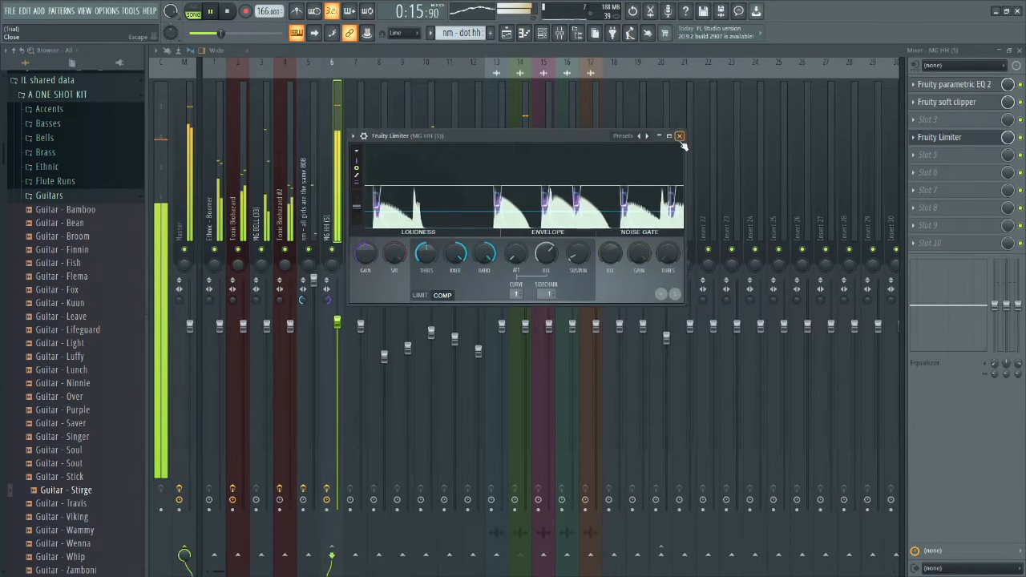
Step: Close the limiter window and continue laying out clips in the playlist
{"action": "left_click", "coordinate": [680, 135]}
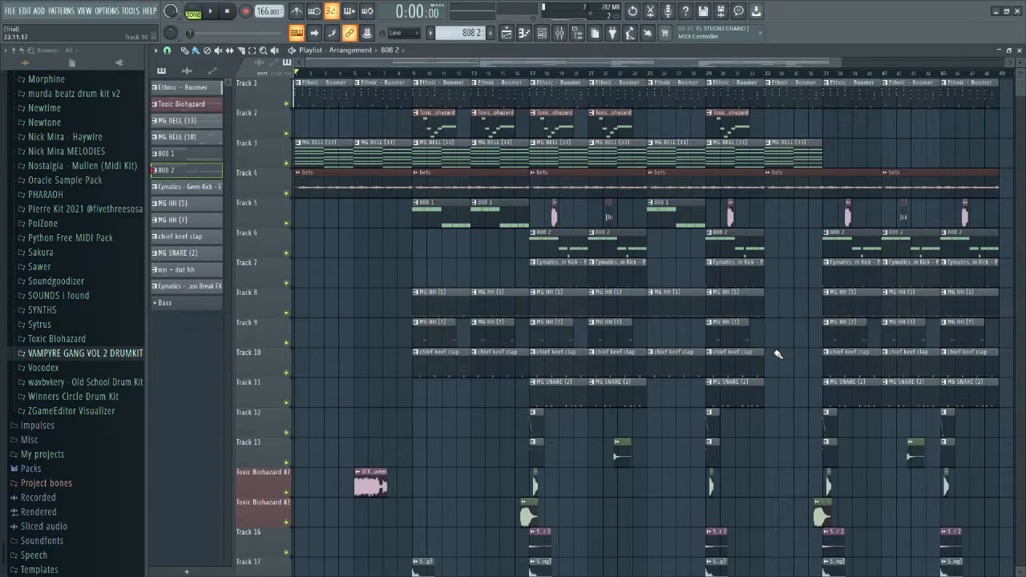
{"action": "scroll", "scroll_direction": "down", "scroll_amount": 3}
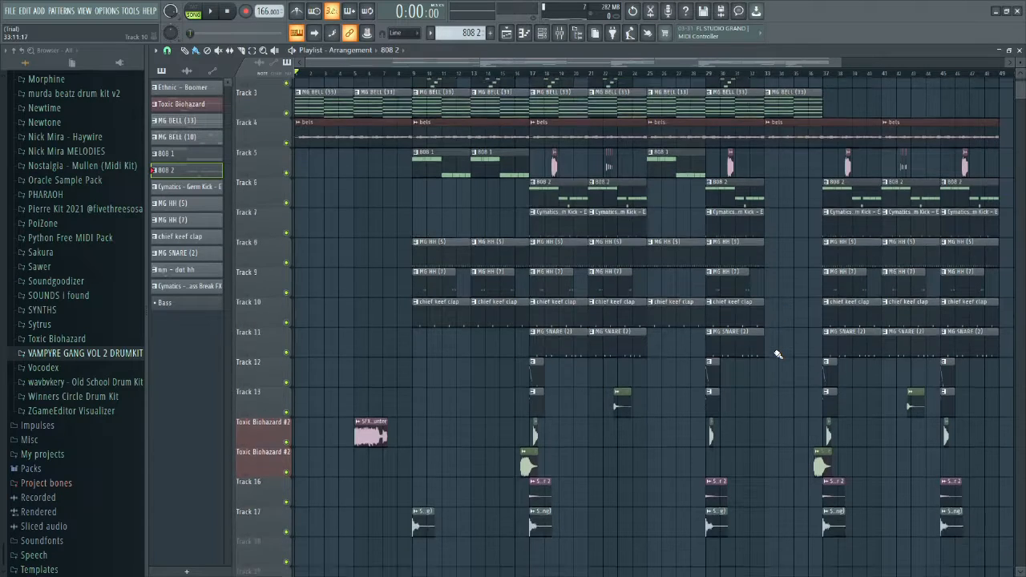